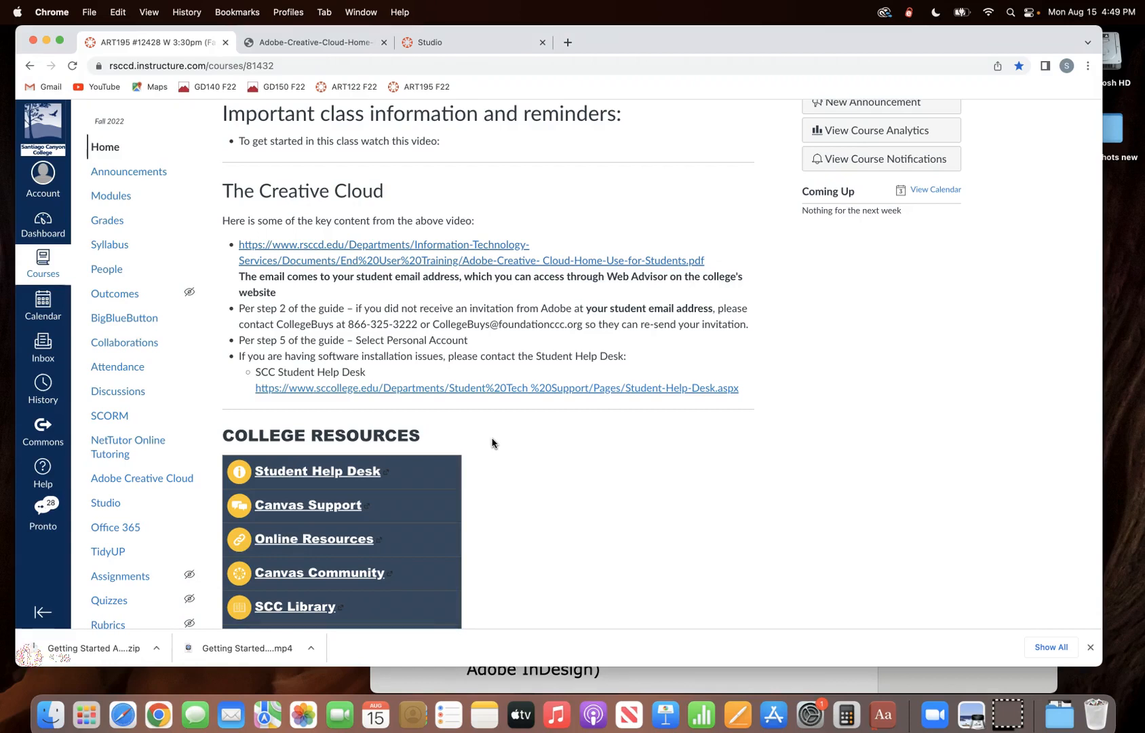
mouse_move(398, 259)
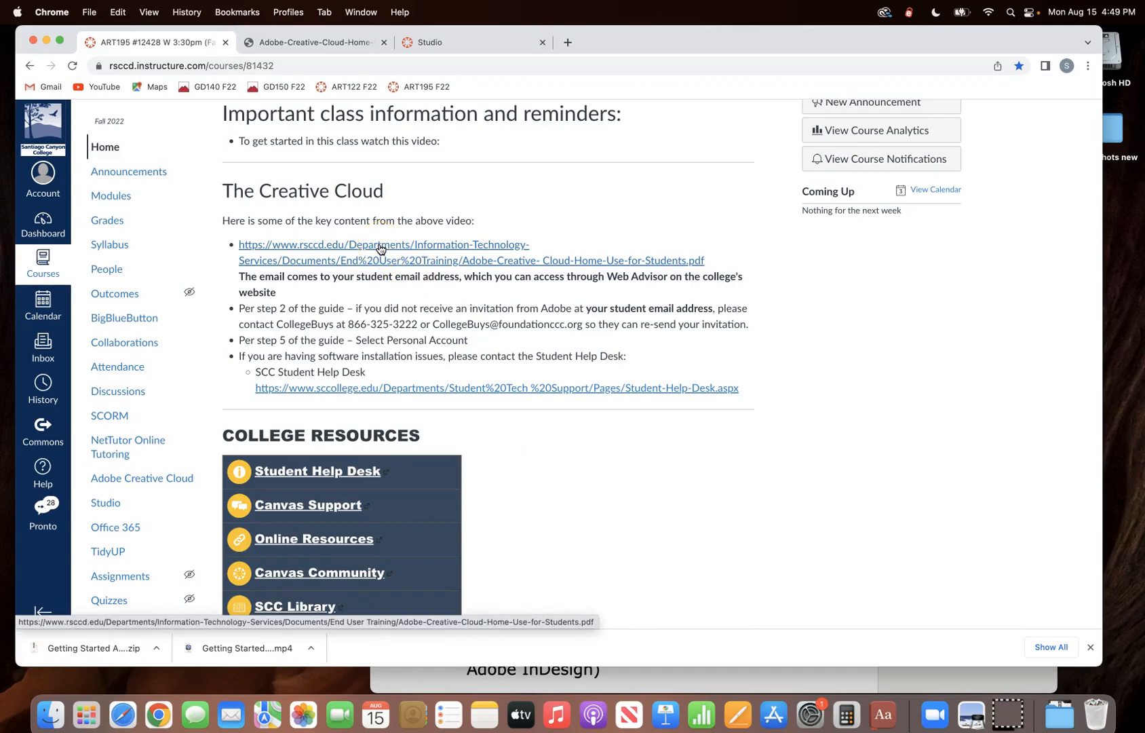
View the Adobe Creative Cloud home-use PDF guide from rsccd.edu and read its Step 1 page
left_click(383, 253)
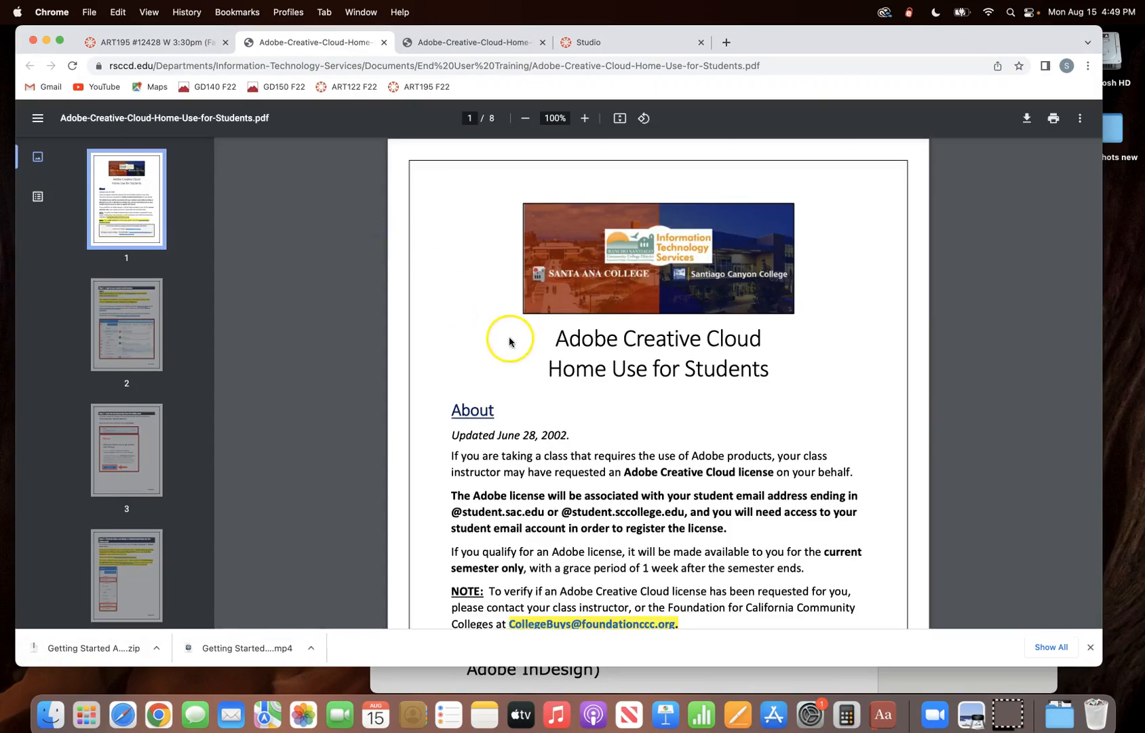
scroll("down", 3)
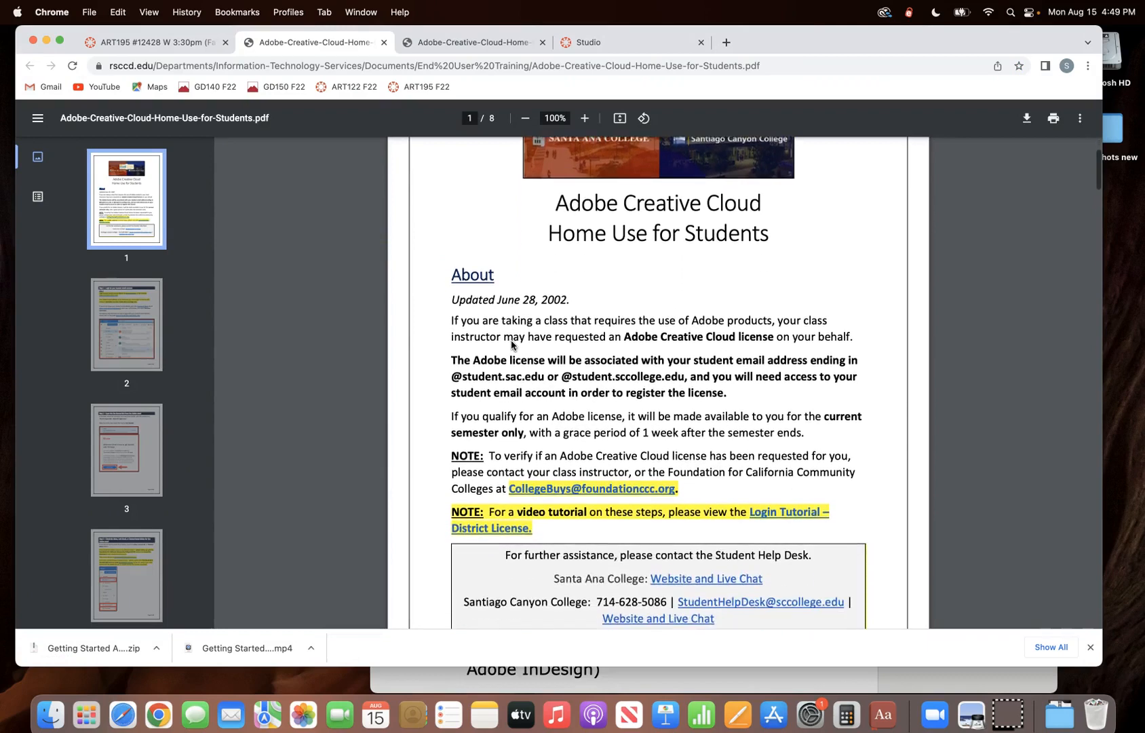
scroll("down", 3)
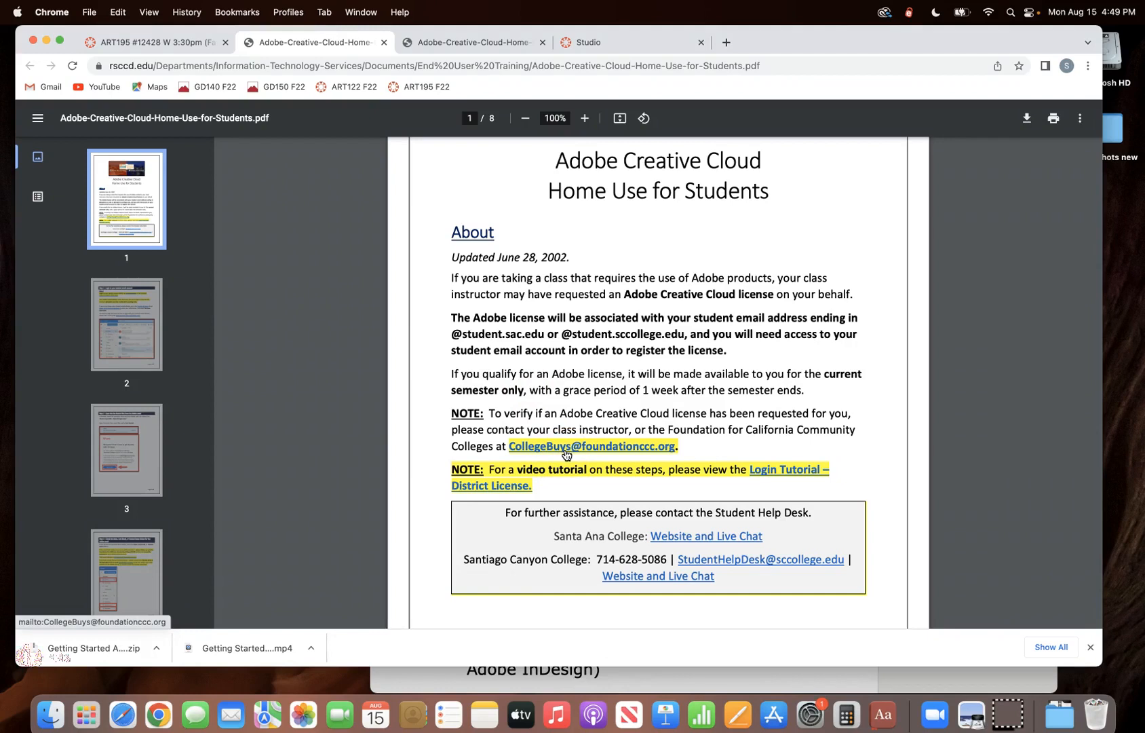
scroll("down", 3)
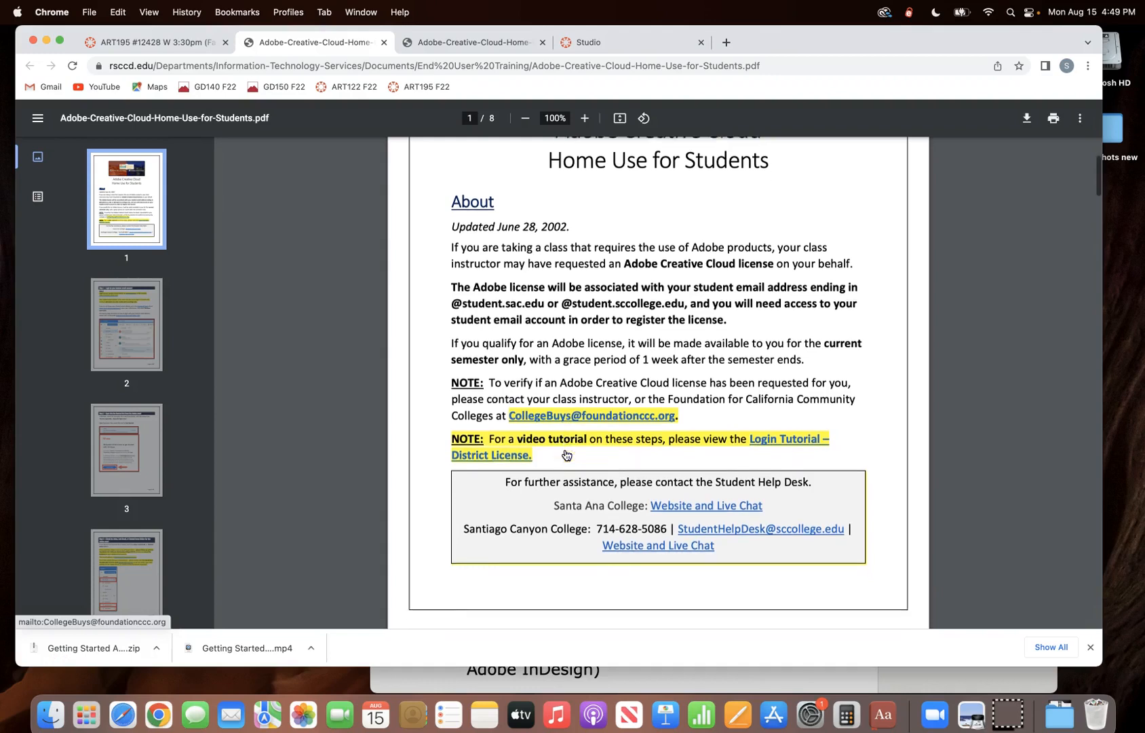
scroll("down", 3)
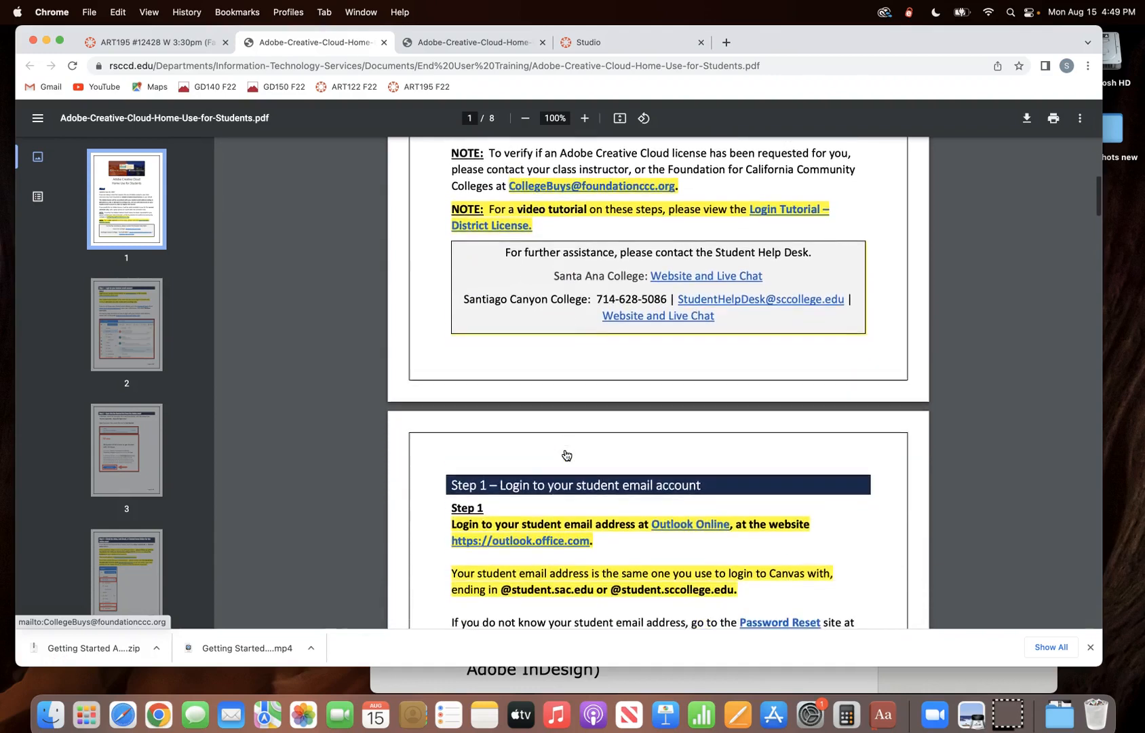
scroll("down", 3)
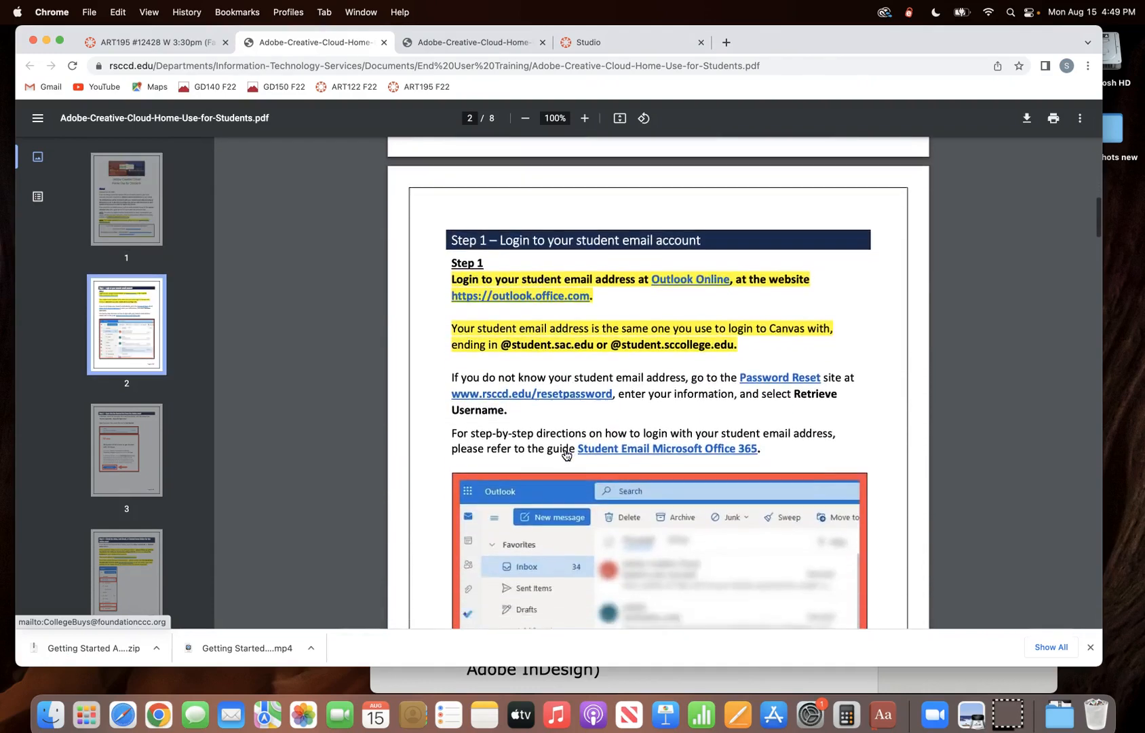
scroll("down", 3)
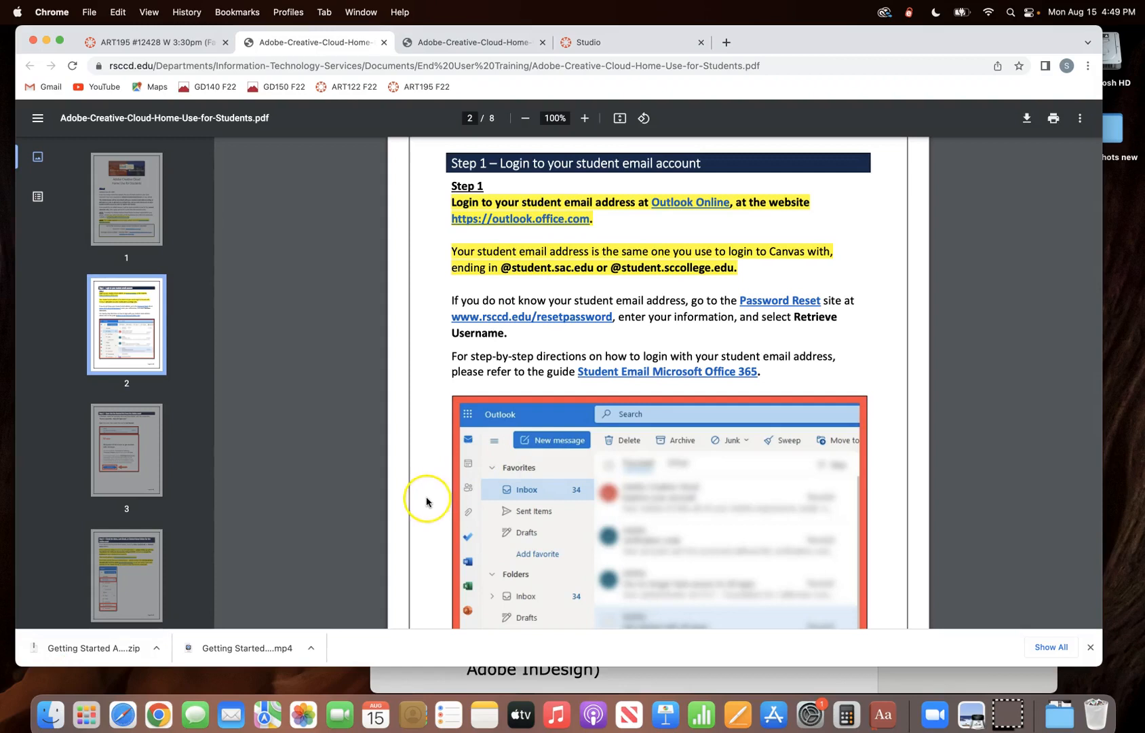
Read through the guide's Step 2 page, then return to the ART195 Canvas course home page
scroll("down", 3)
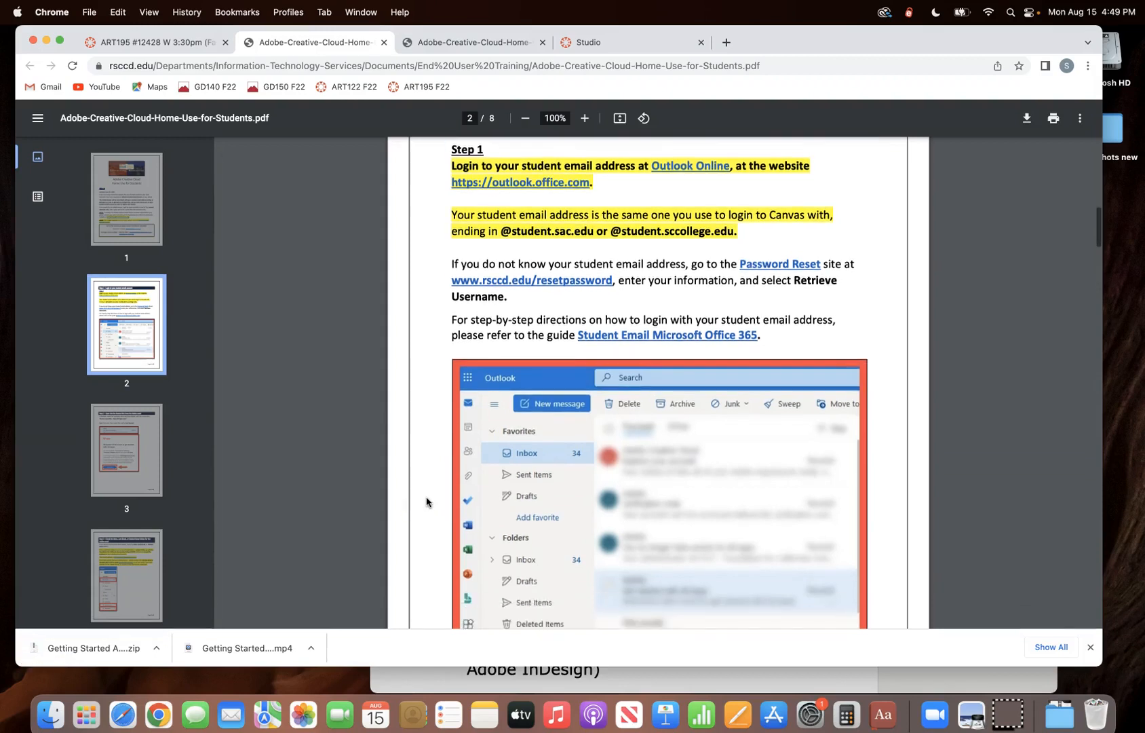
scroll("down", 3)
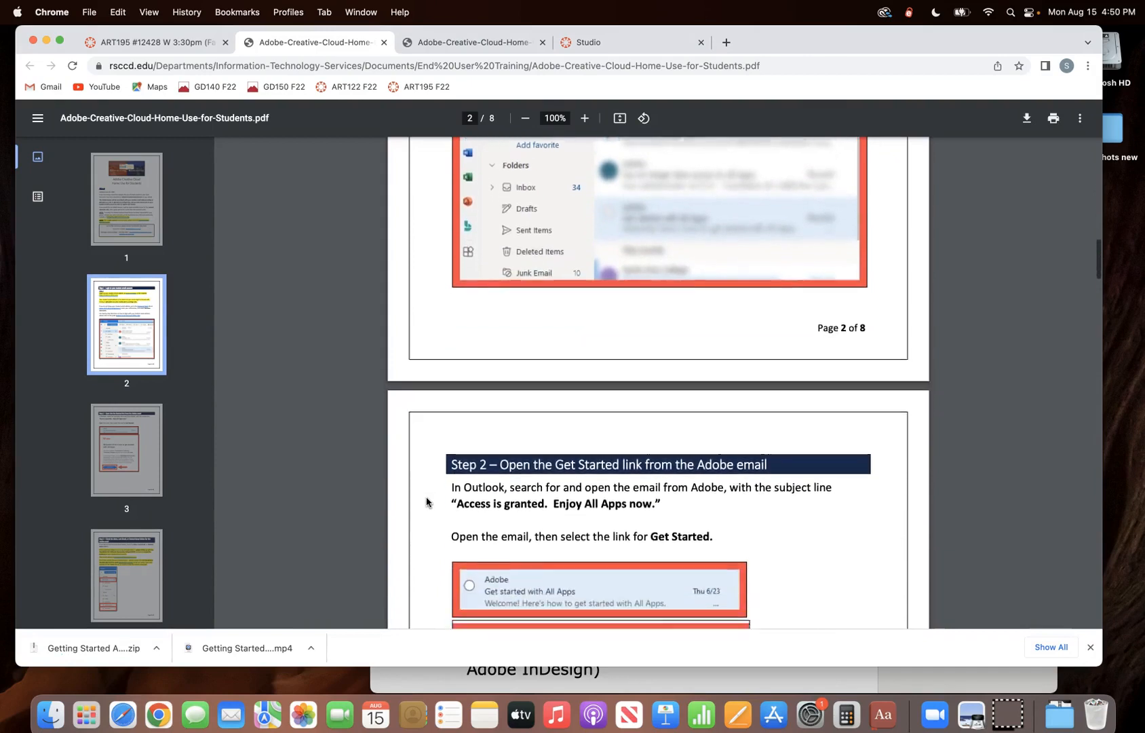
scroll("down", 3)
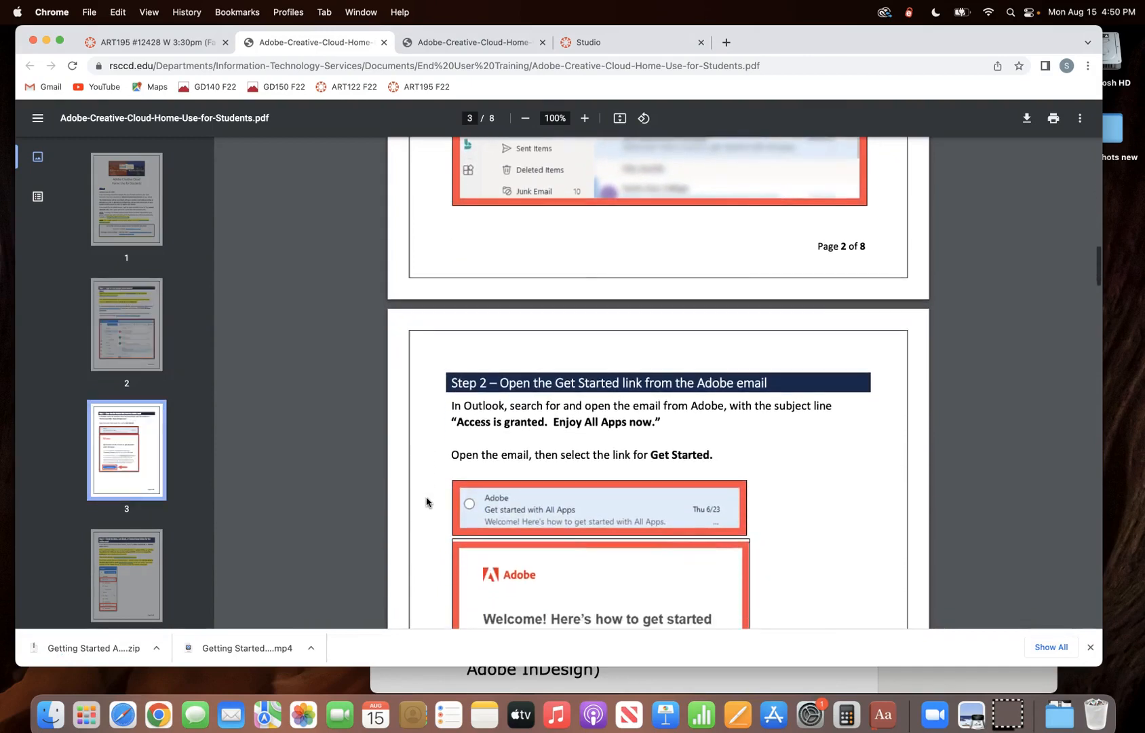
scroll("down", 3)
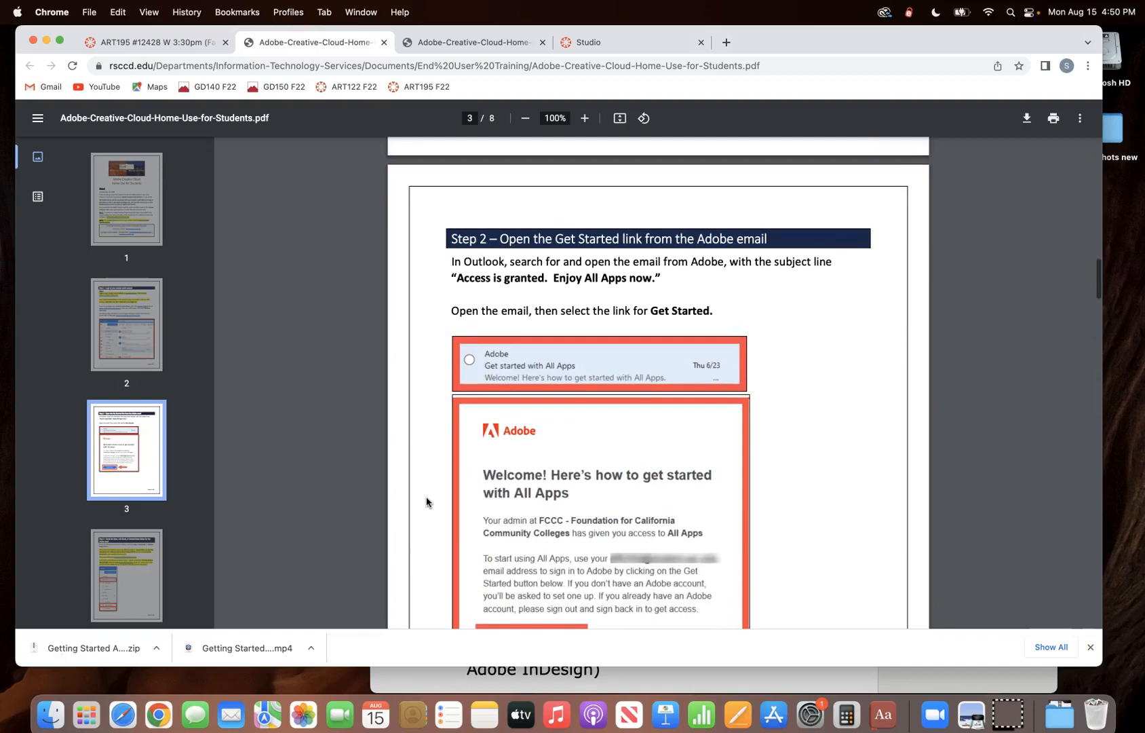
scroll("down", 3)
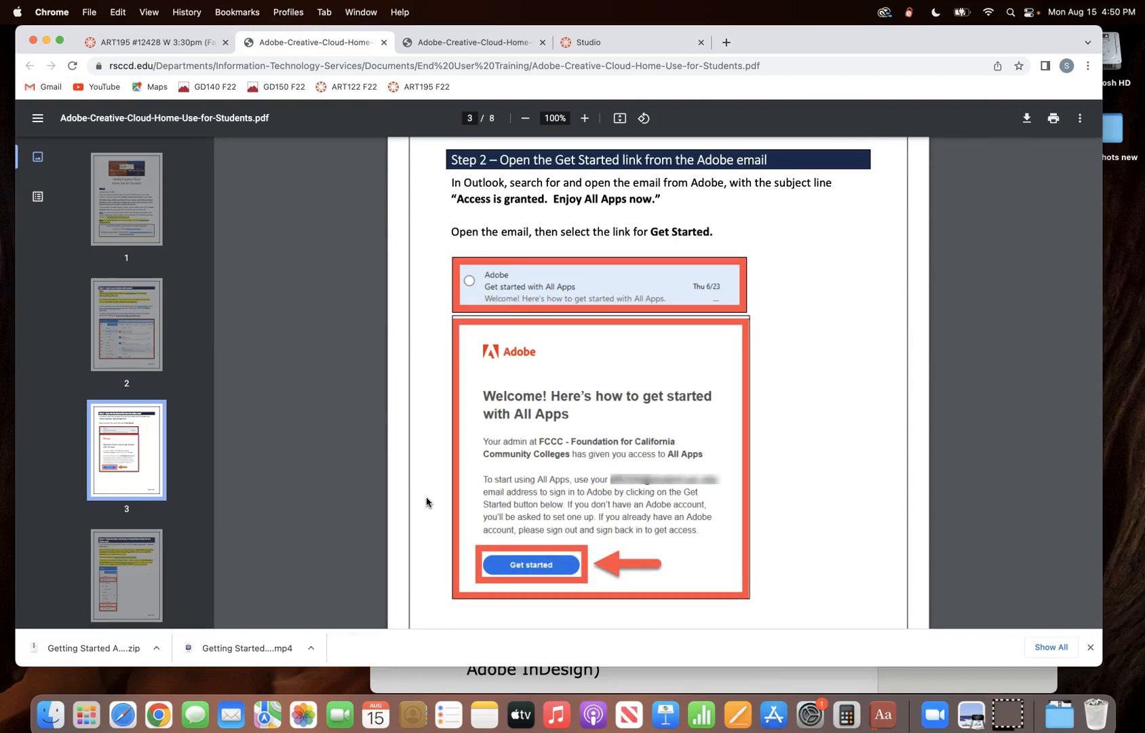
left_click(153, 42)
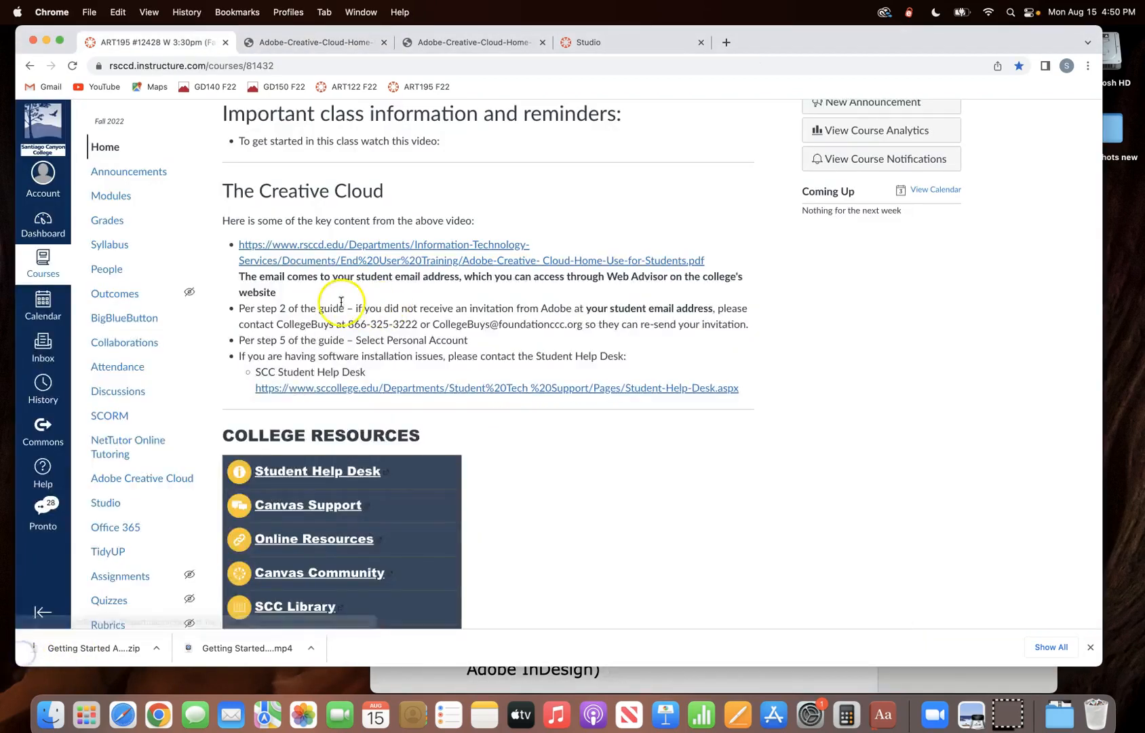
Show the 'Getting started video and email ART195 F22' notes at the Creative Cloud Install section
scroll("down", 3)
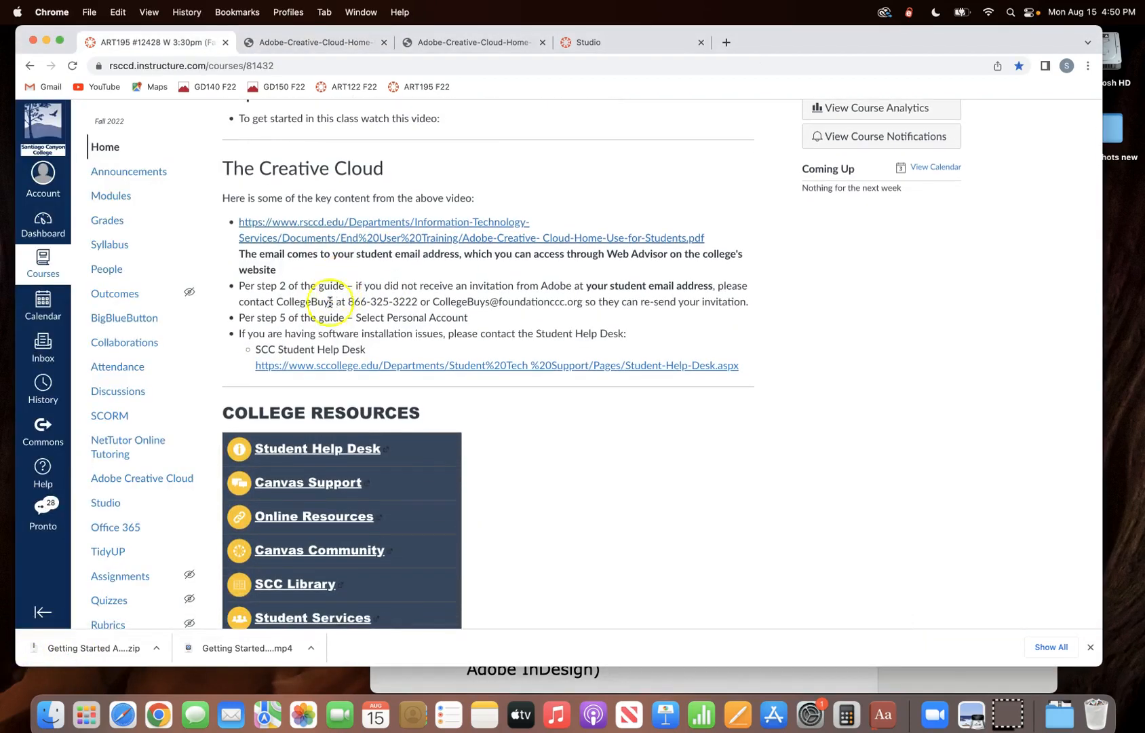
mouse_move(310, 302)
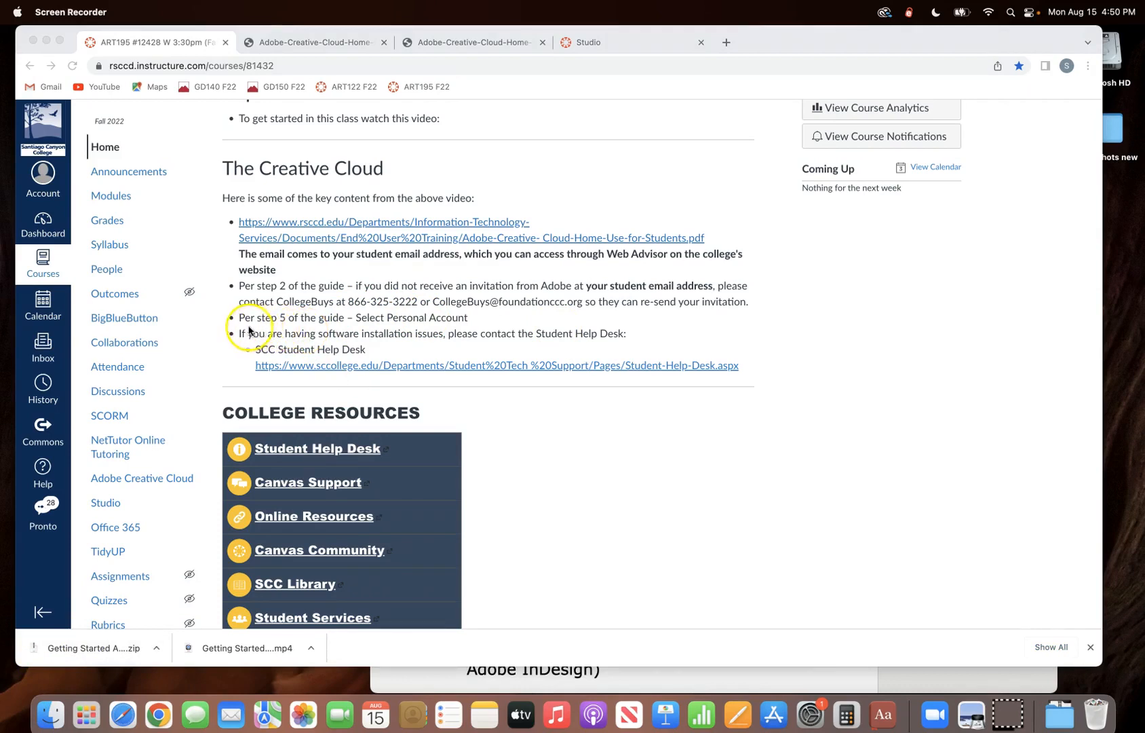
mouse_move(292, 327)
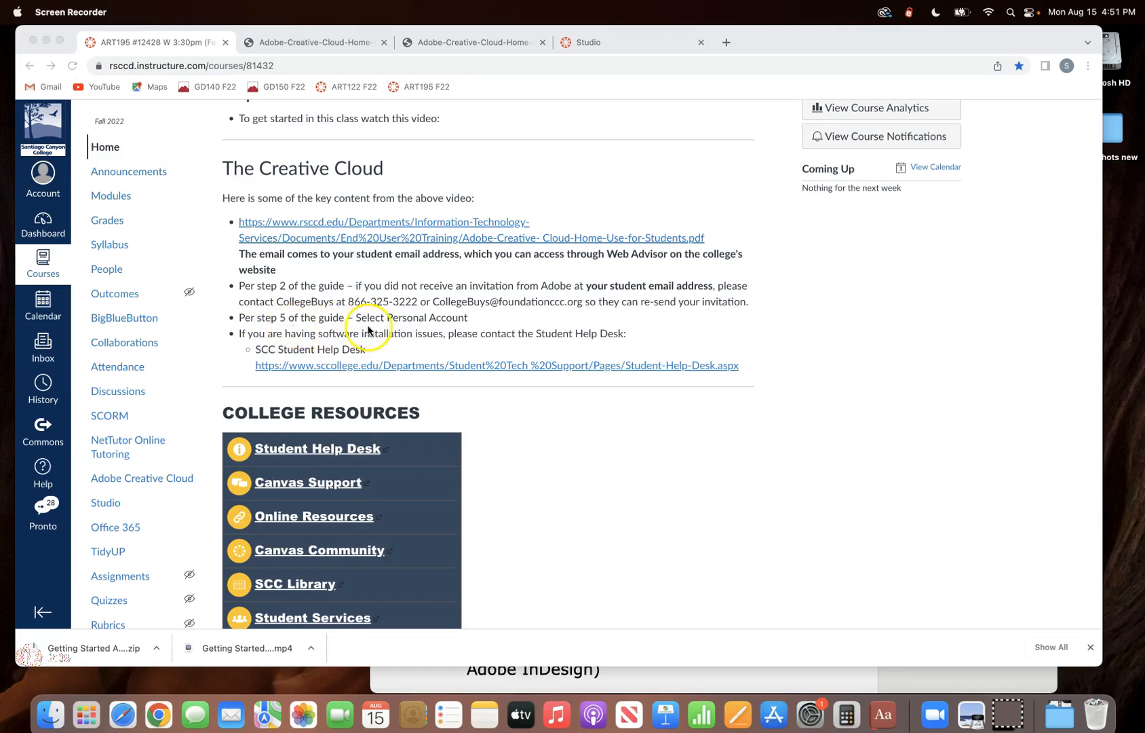
mouse_move(438, 327)
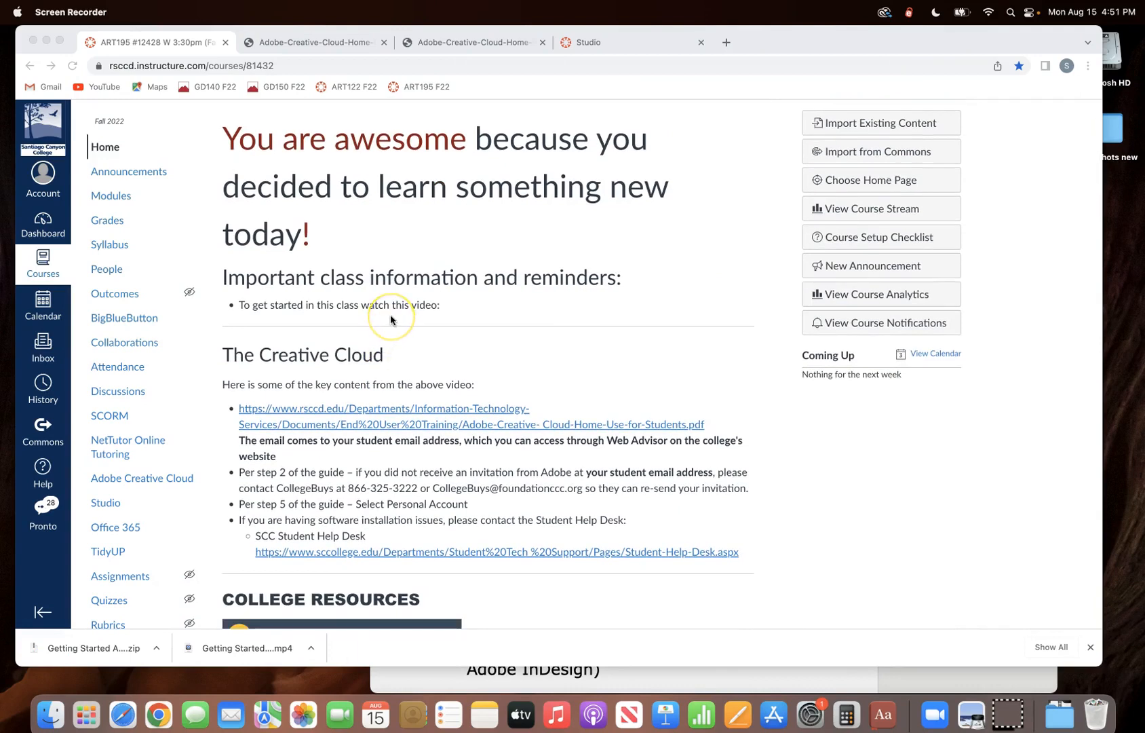
scroll("down", 3)
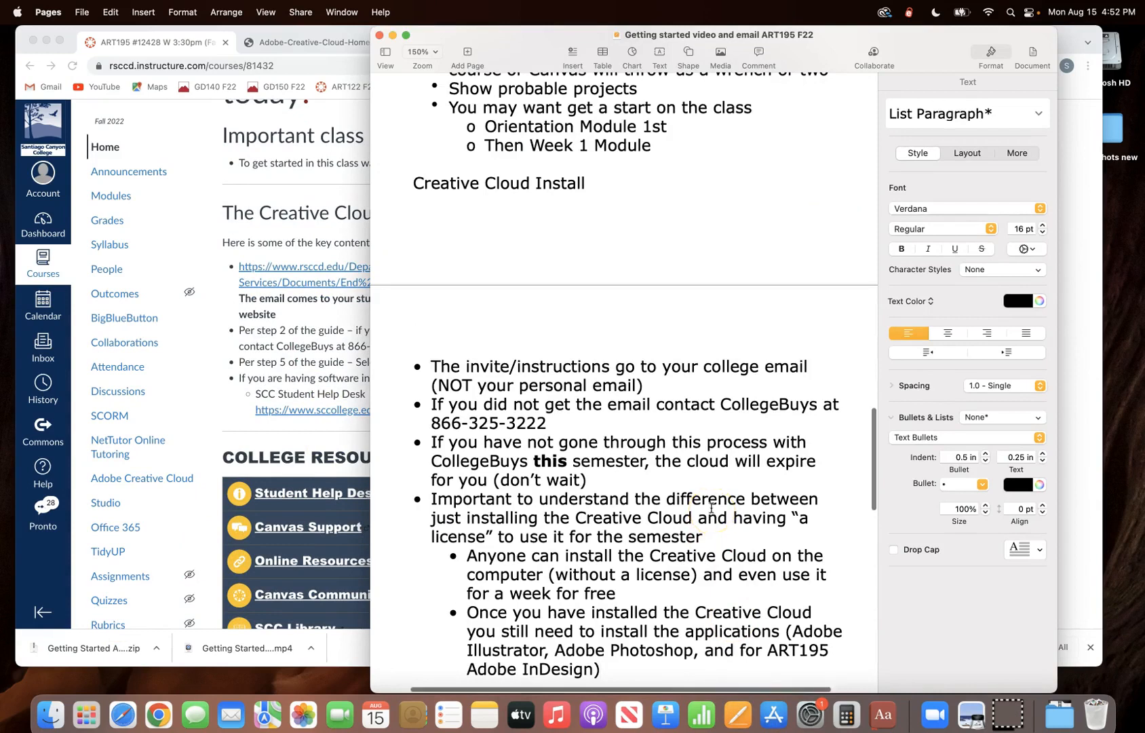
scroll("down", 3)
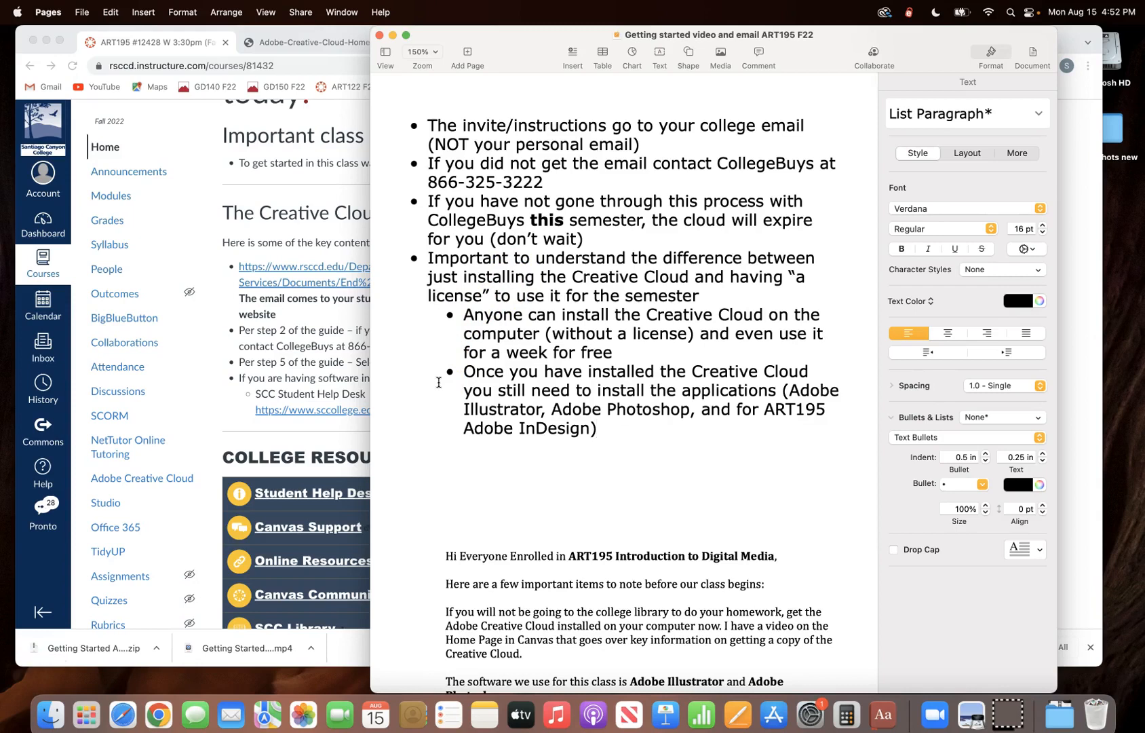
left_click(596, 427)
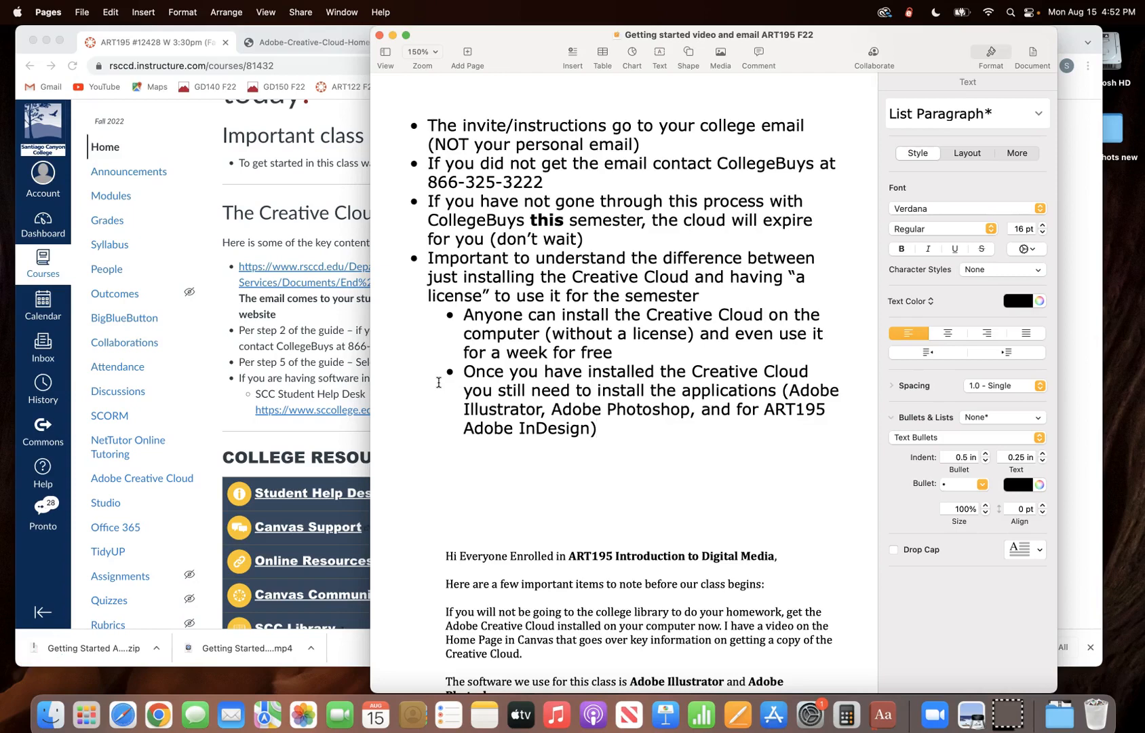
left_click(597, 427)
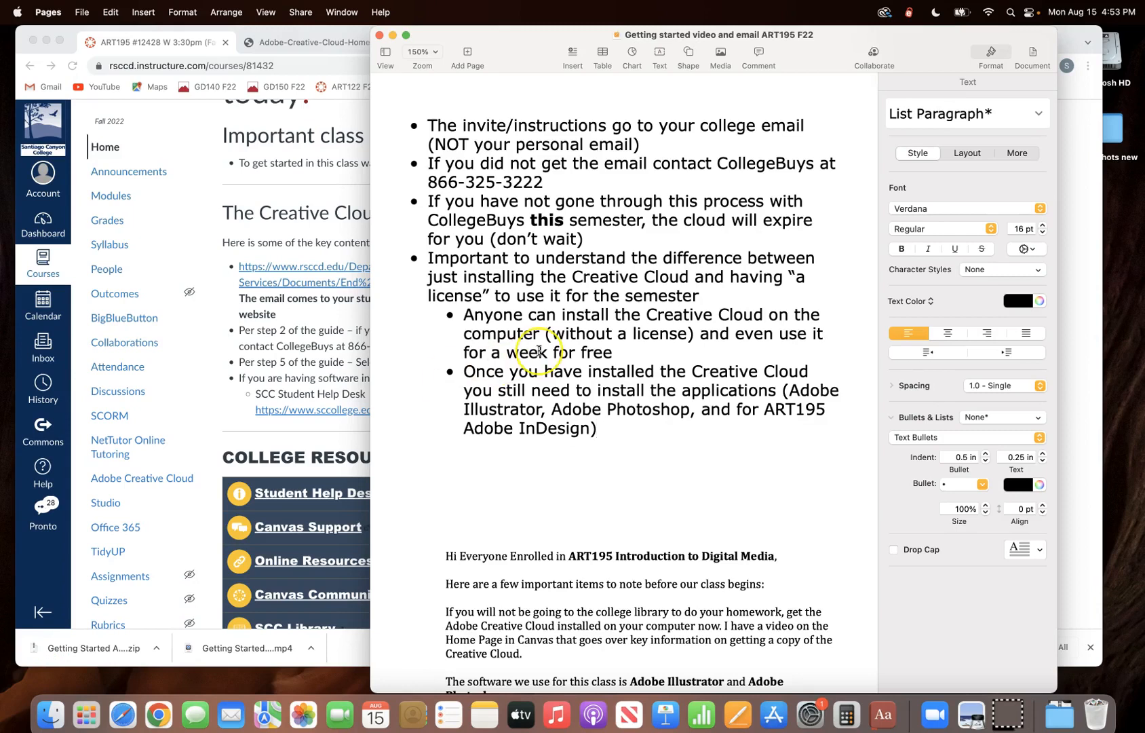
scroll("down", 3)
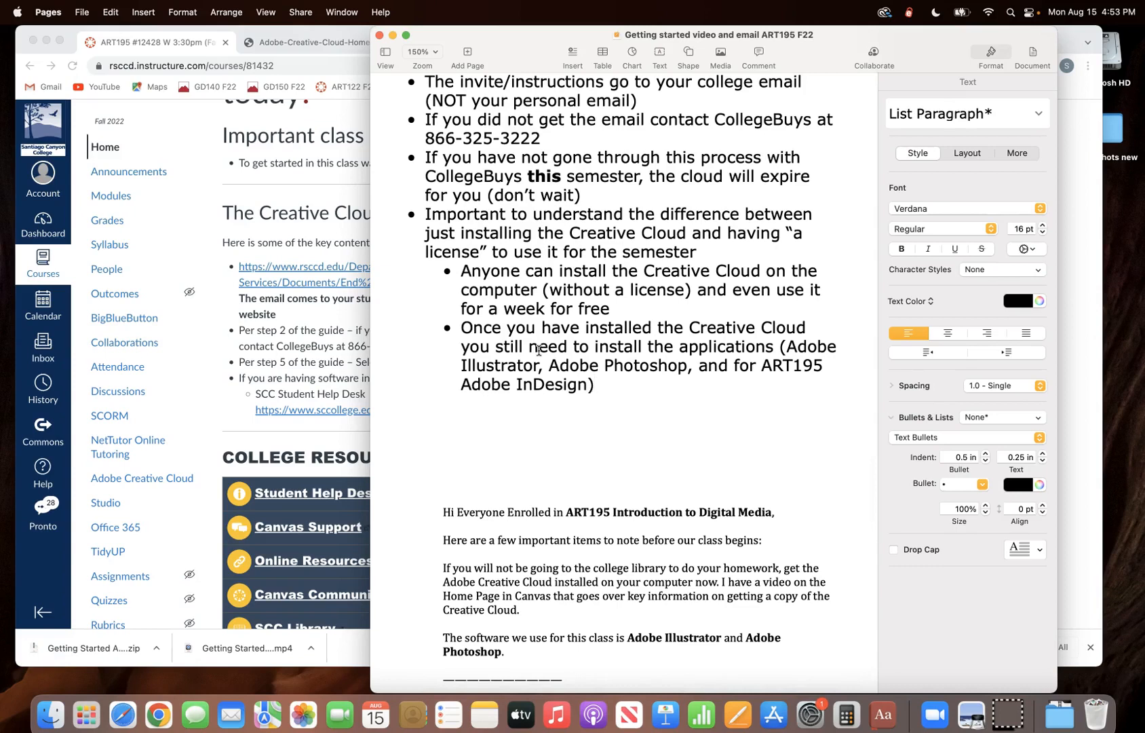
left_click(594, 384)
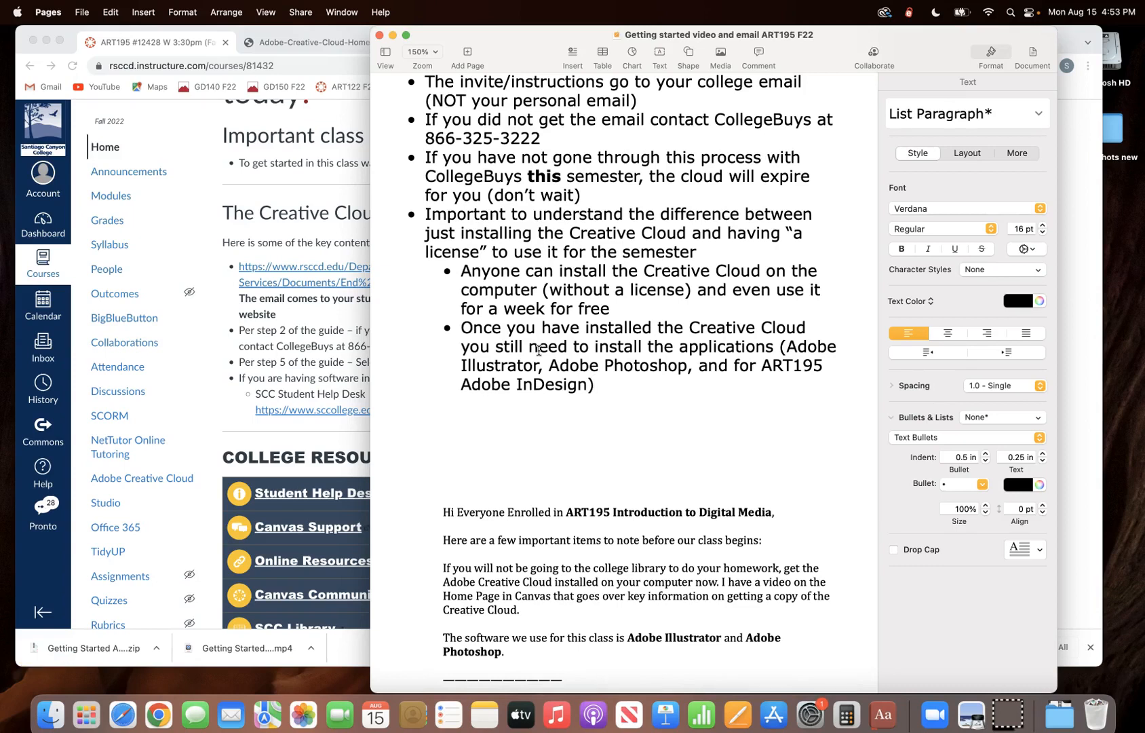
left_click(595, 385)
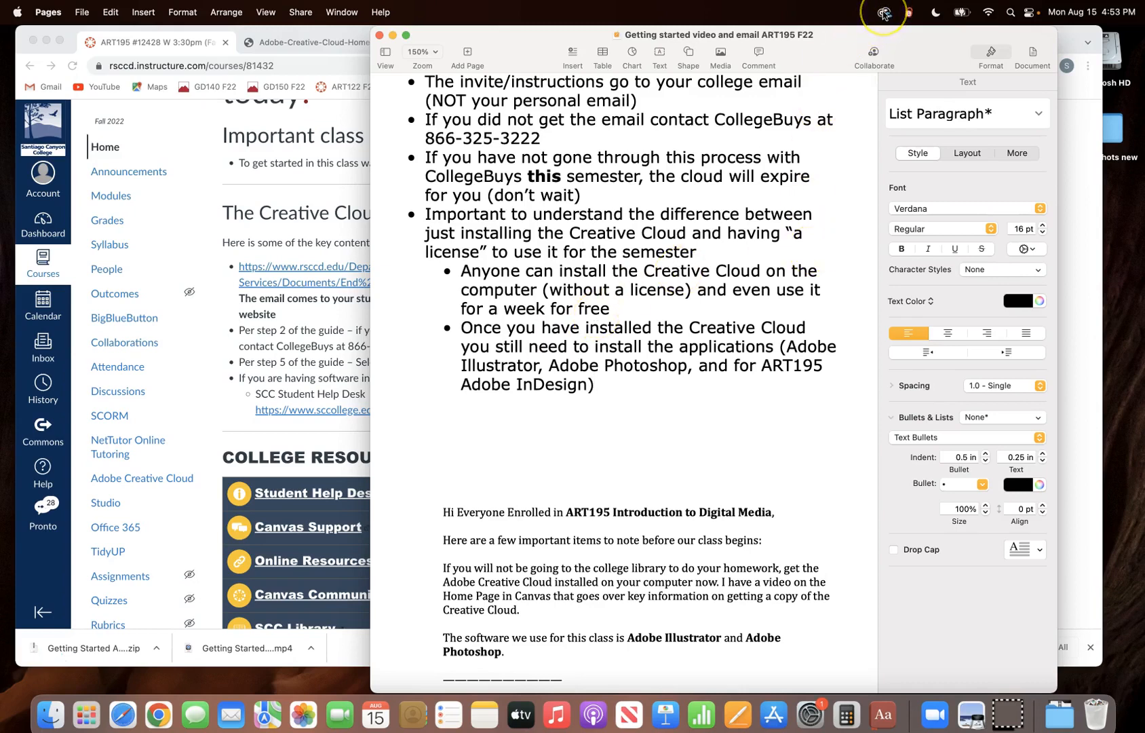
mouse_move(882, 12)
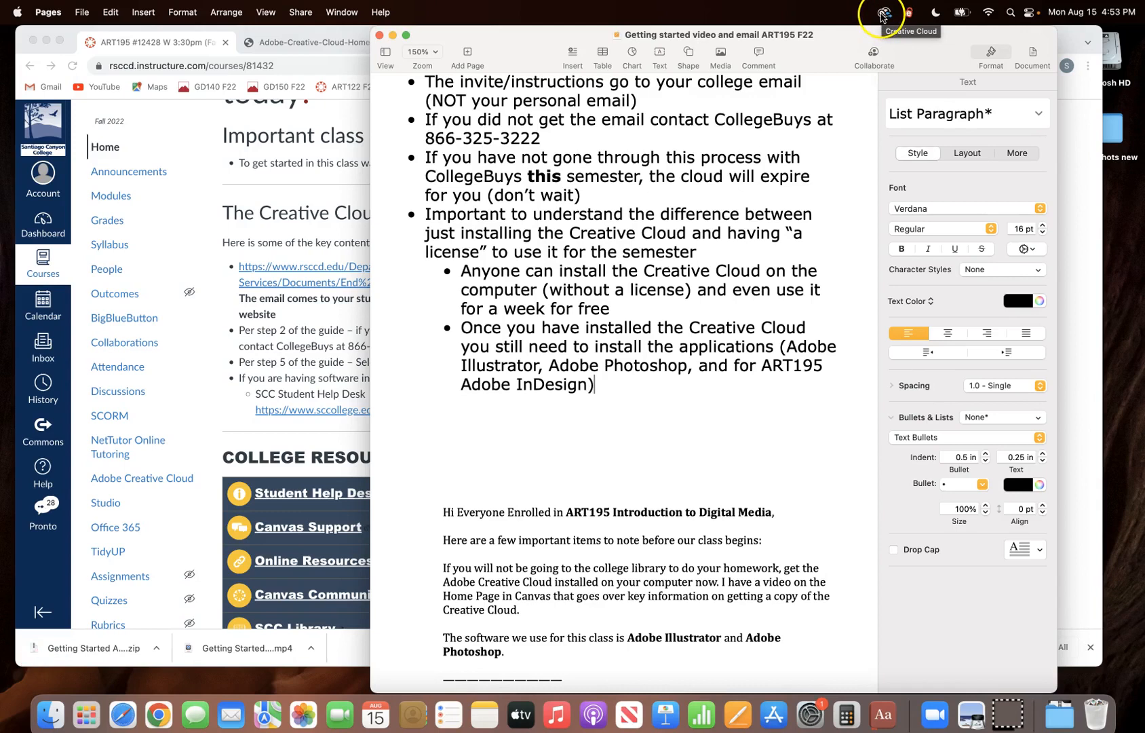
Show the Creative Cloud All apps list with Photoshop, Illustrator, Acrobat DC, InDesign and Bridge installed
left_click(882, 12)
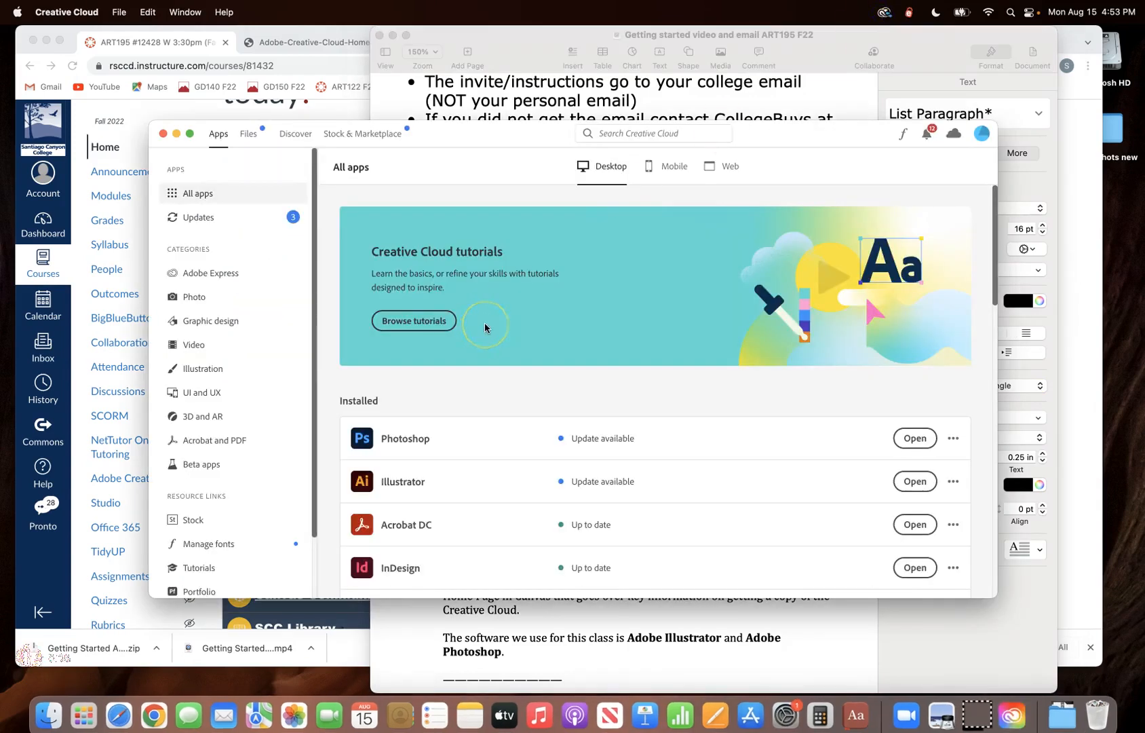
scroll("down", 3)
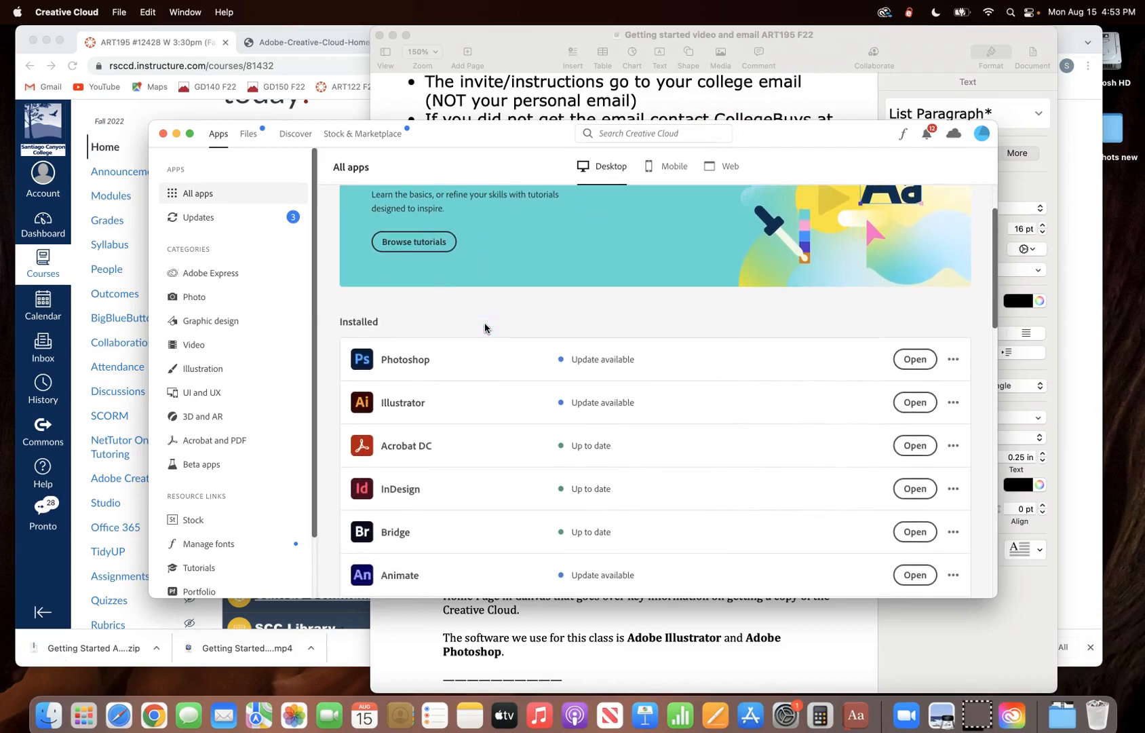
mouse_move(422, 417)
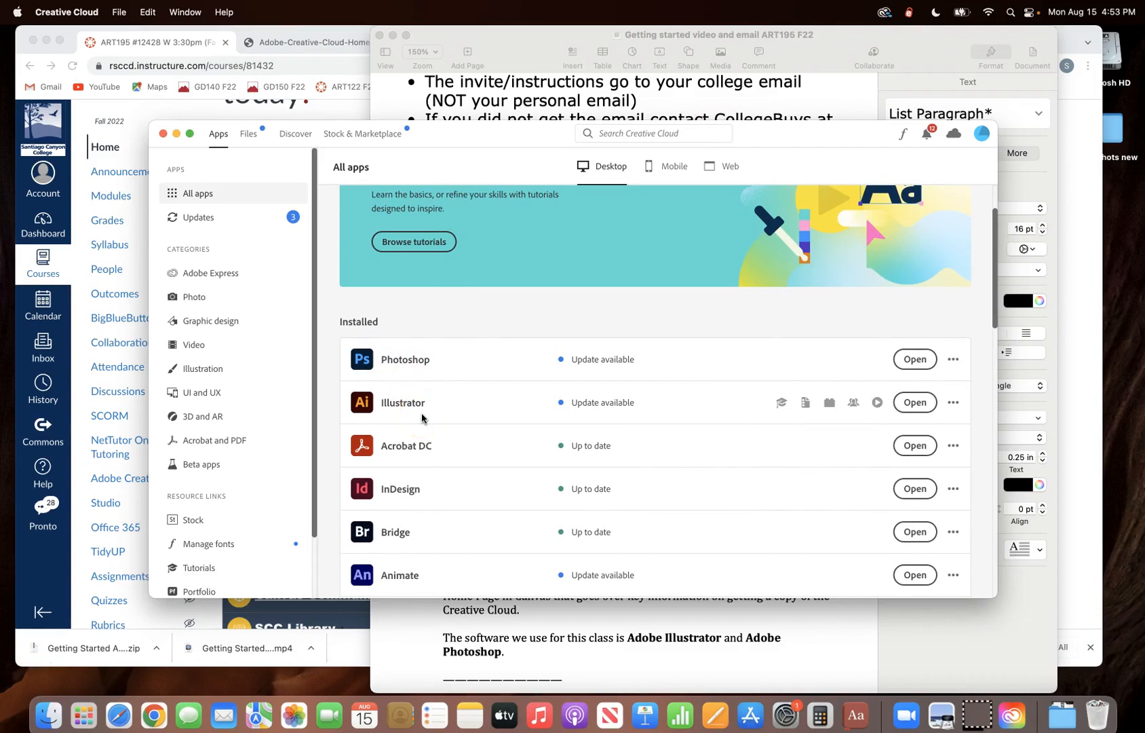
scroll("down", 3)
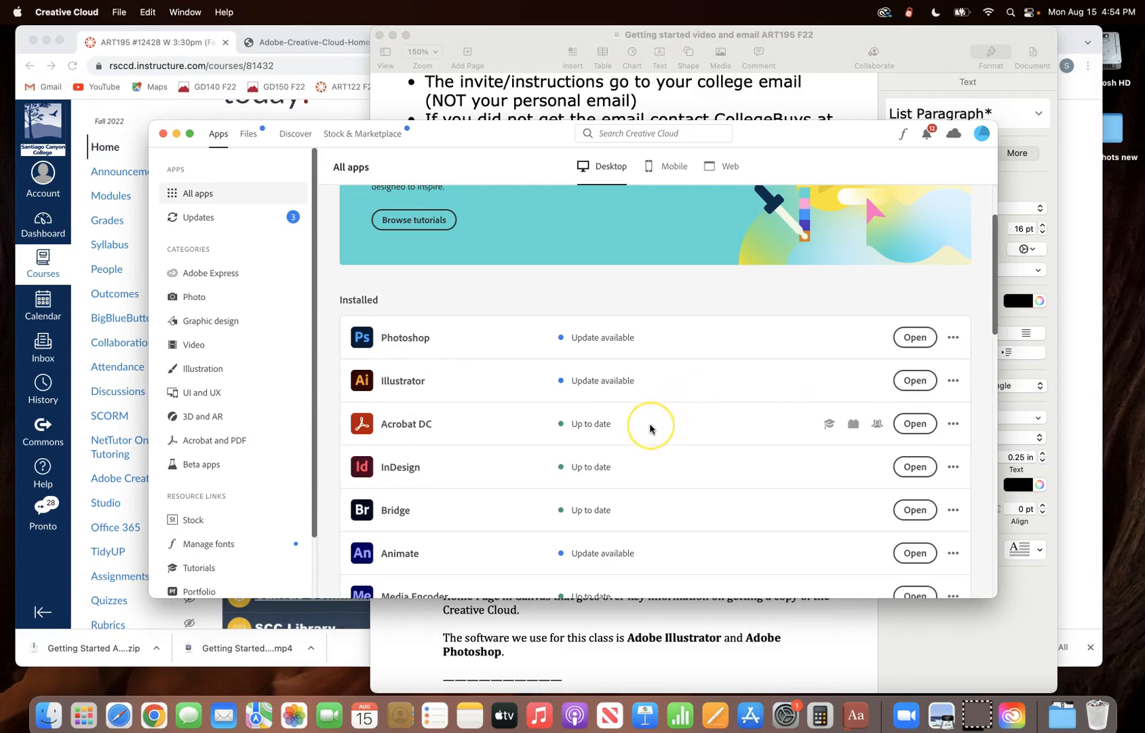
scroll("down", 3)
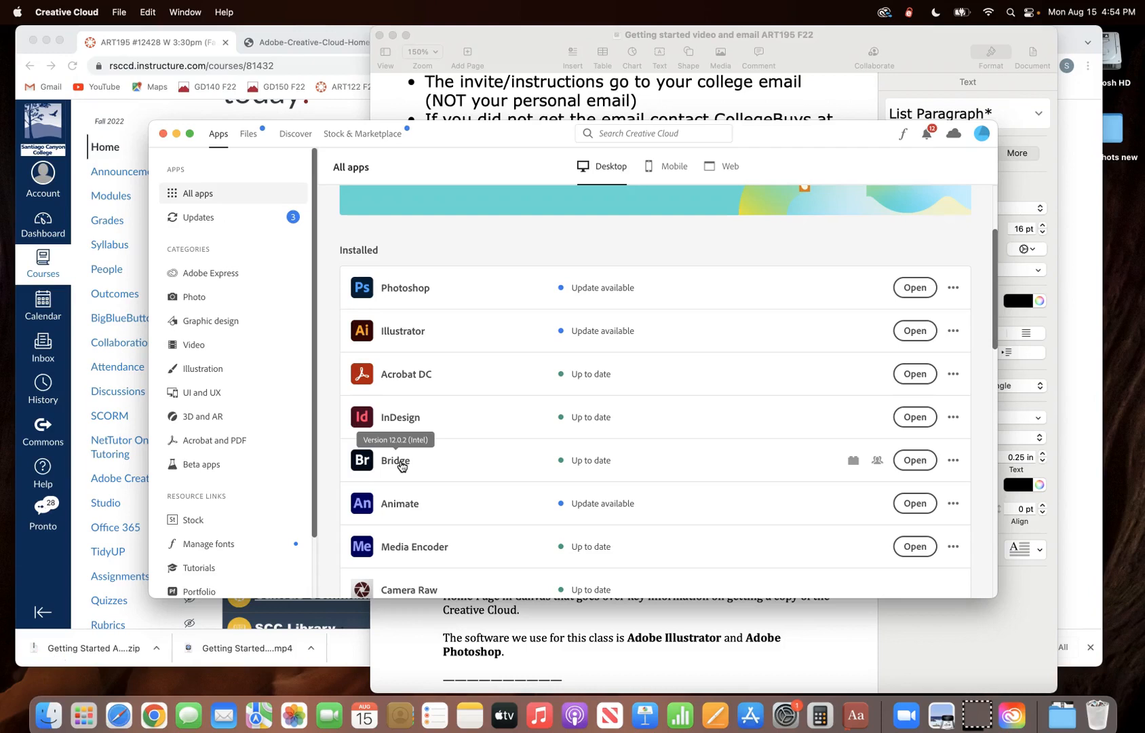
mouse_move(462, 144)
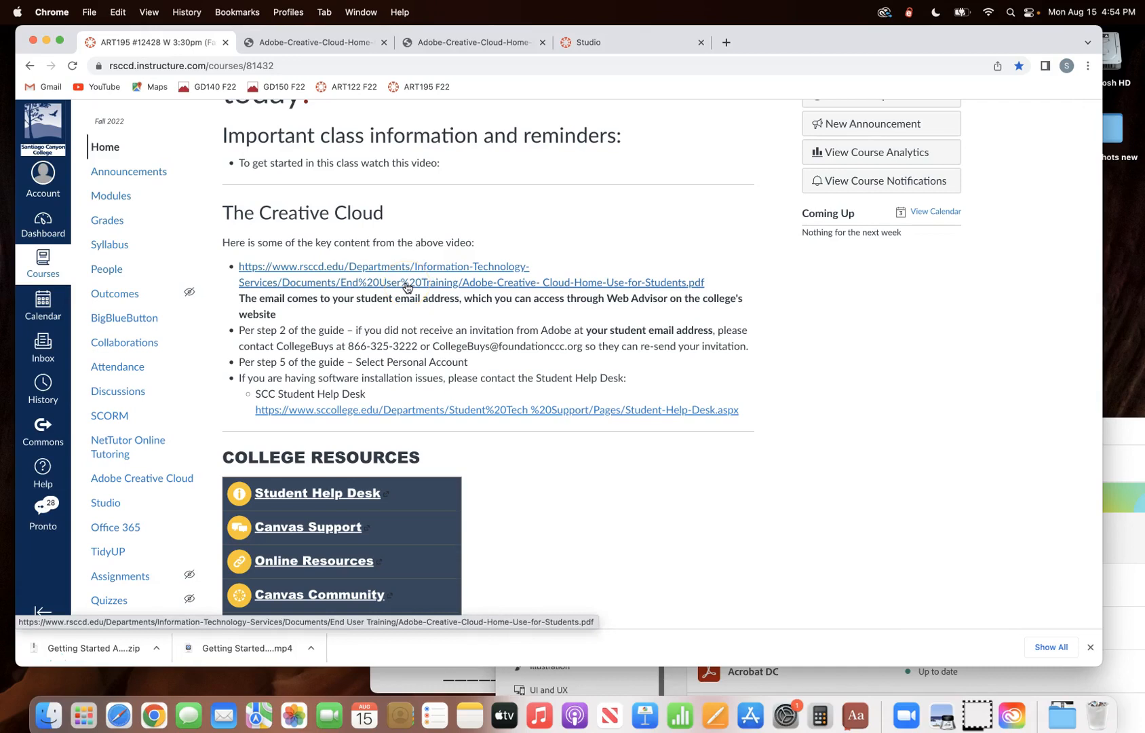
mouse_move(404, 267)
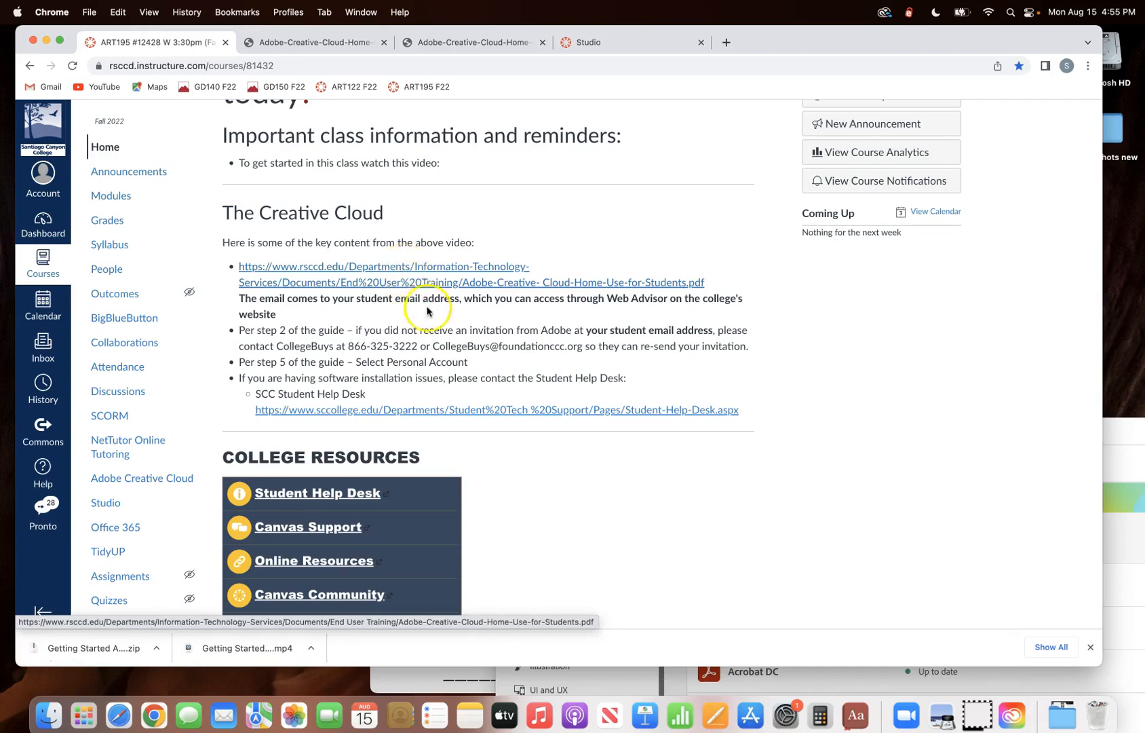
mouse_move(430, 321)
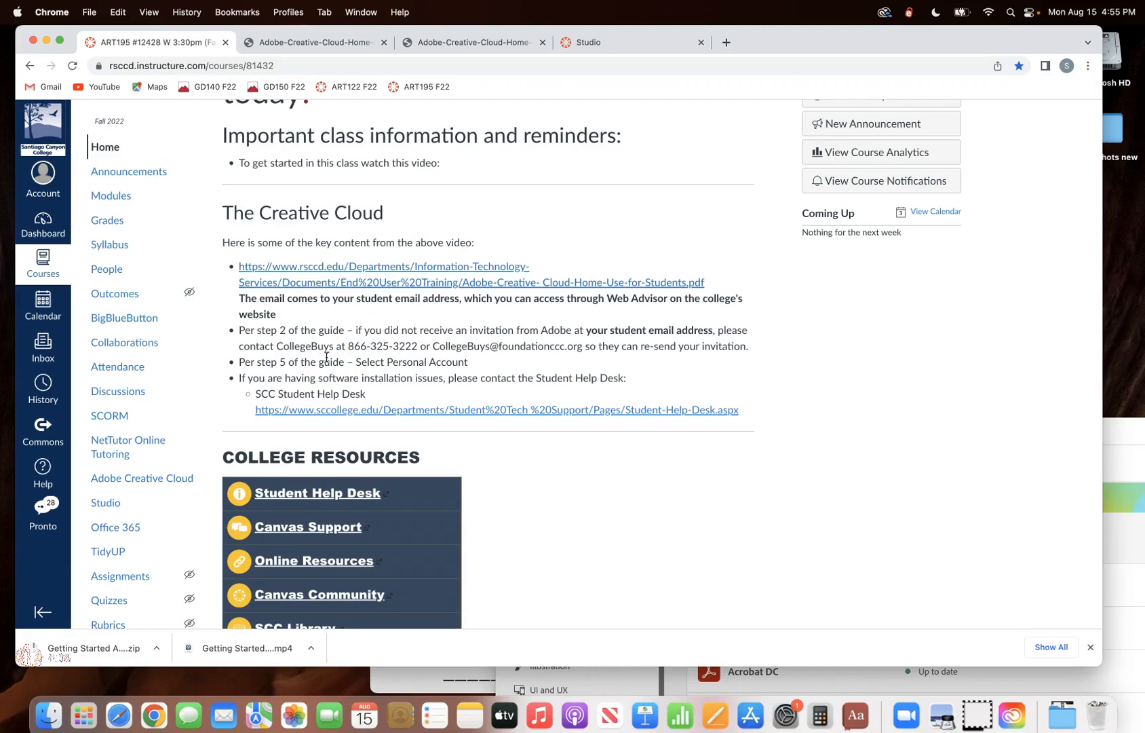
left_click(31, 654)
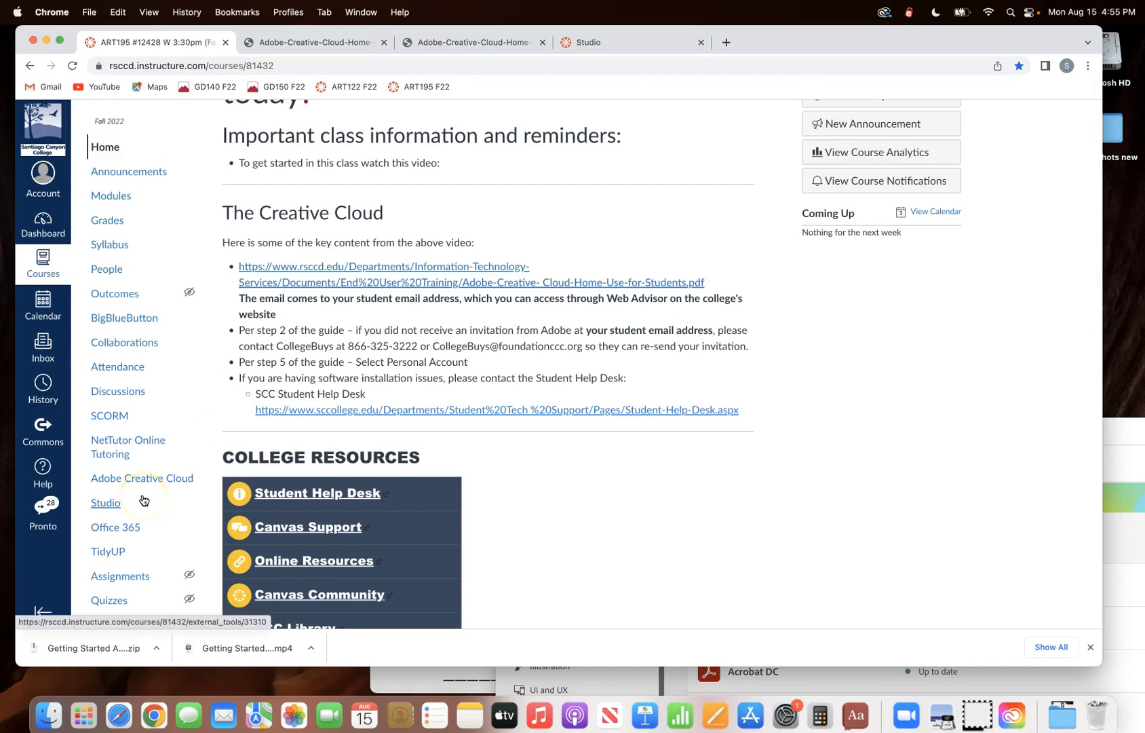
mouse_move(86, 542)
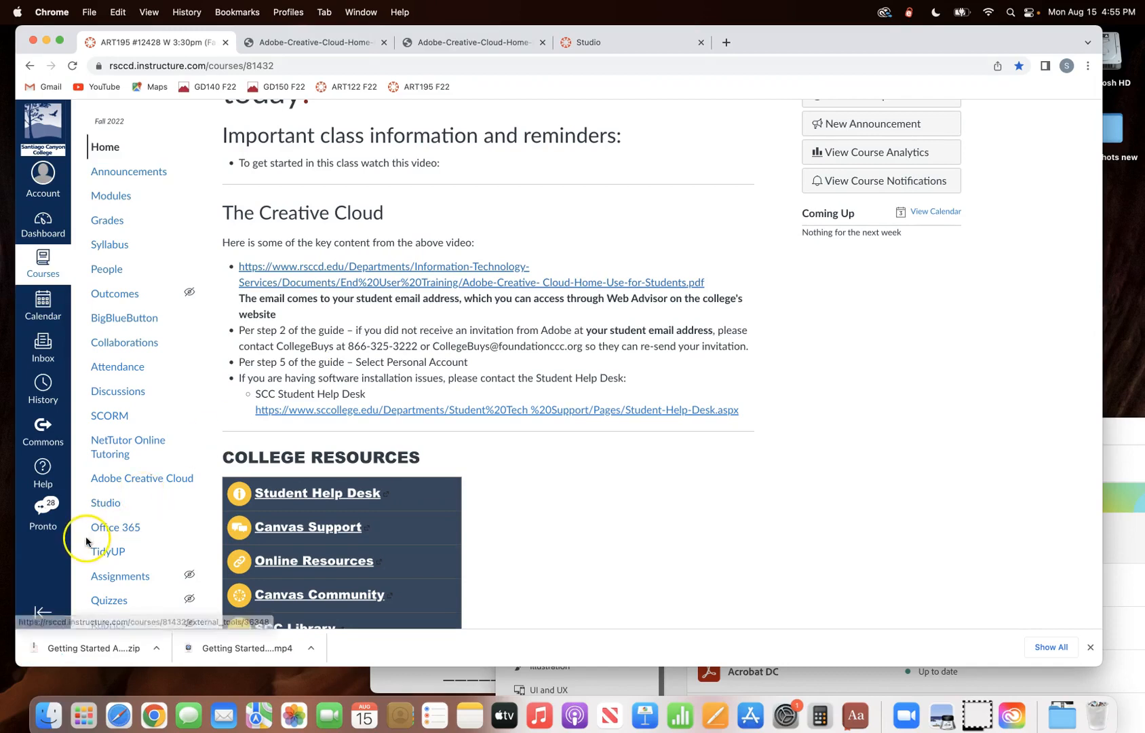